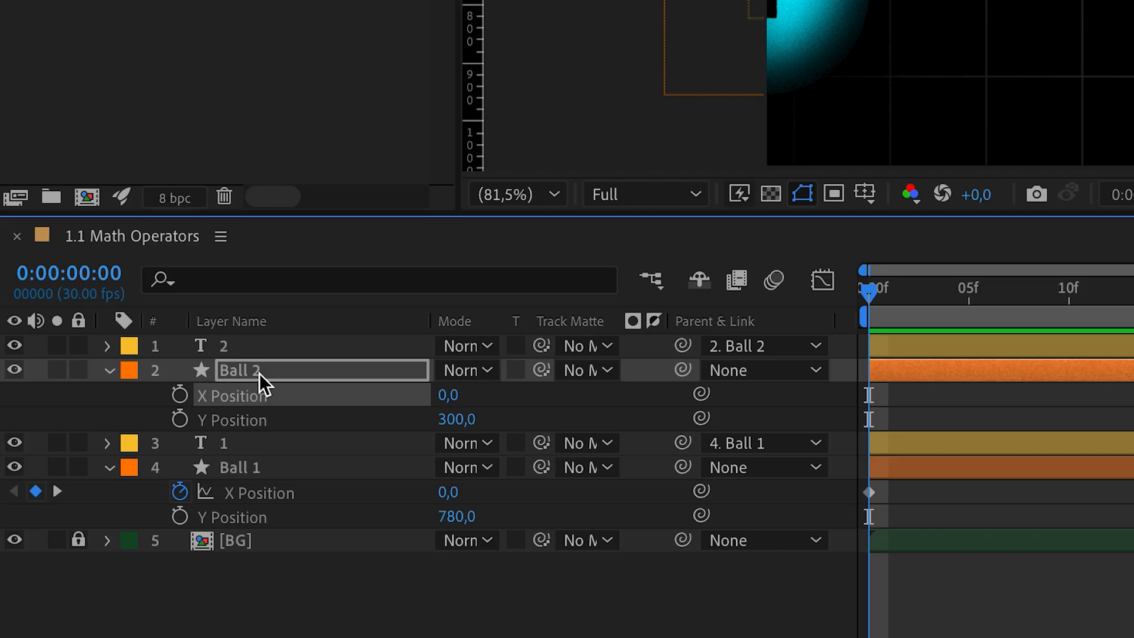
{"action": "mouse_move", "coordinate": [269, 407]}
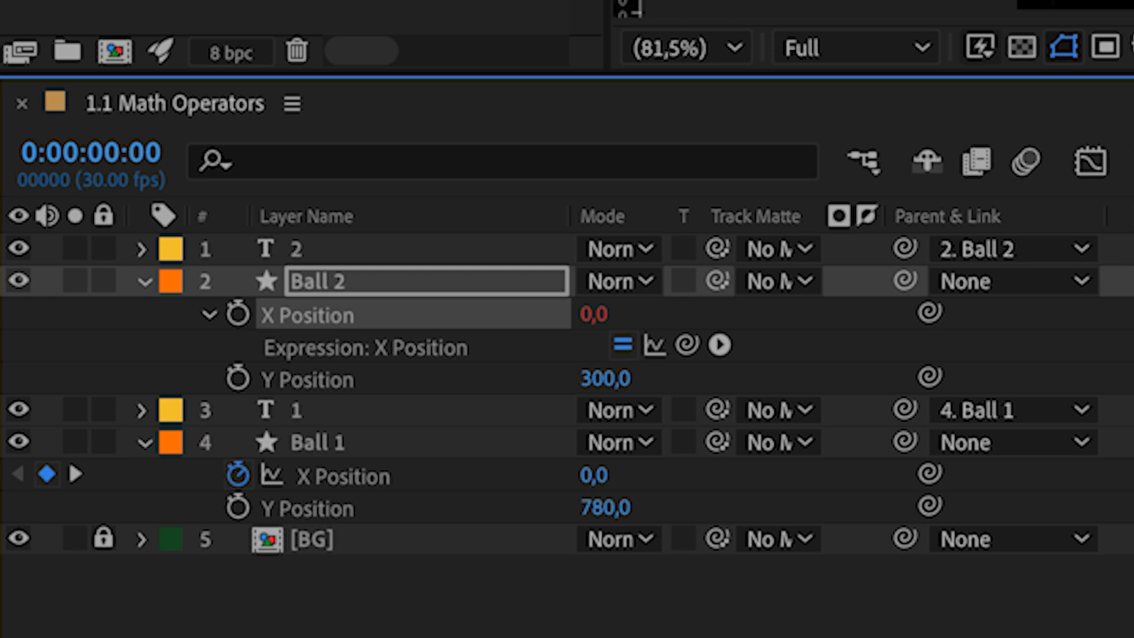
Step: Set Ball 2's X Position expression to thisComp.layer("Ball 1").transform.xPosition / 2
{"action": "type", "text": "thisComp.layer(\"Ball 1\").transform.xPosition"}
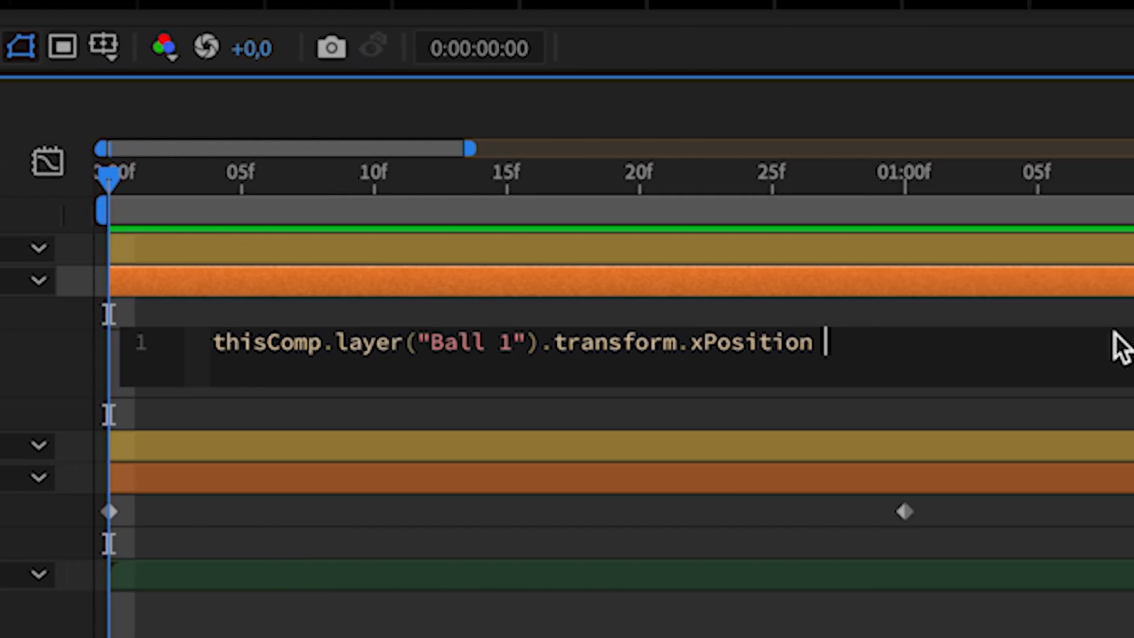
{"action": "type", "text": "* 0.5"}
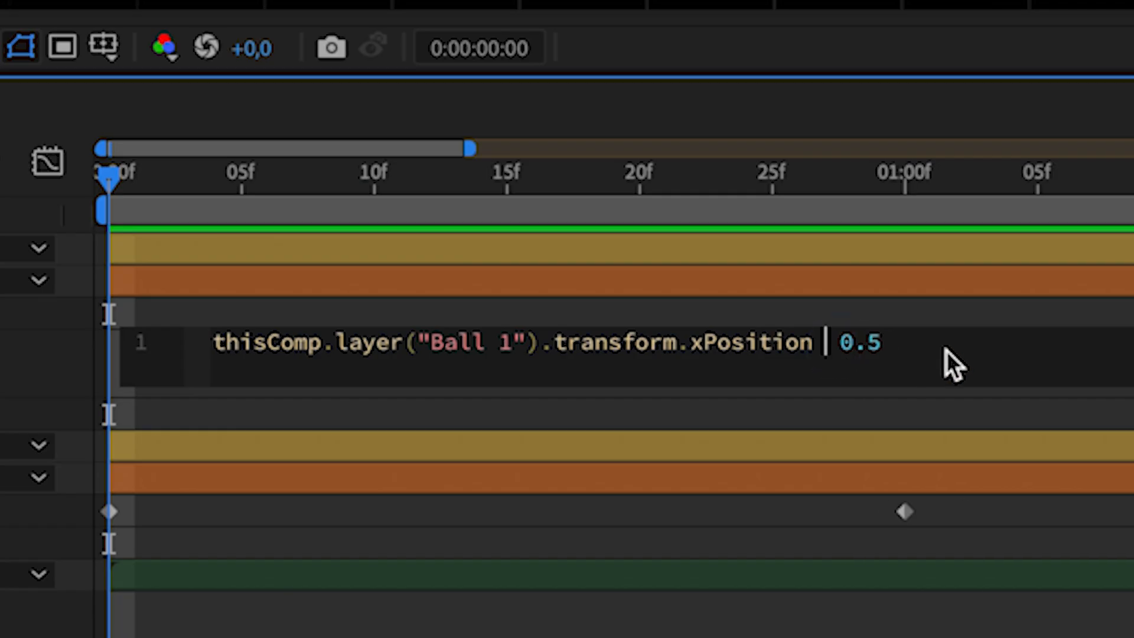
{"action": "type", "text": "/"}
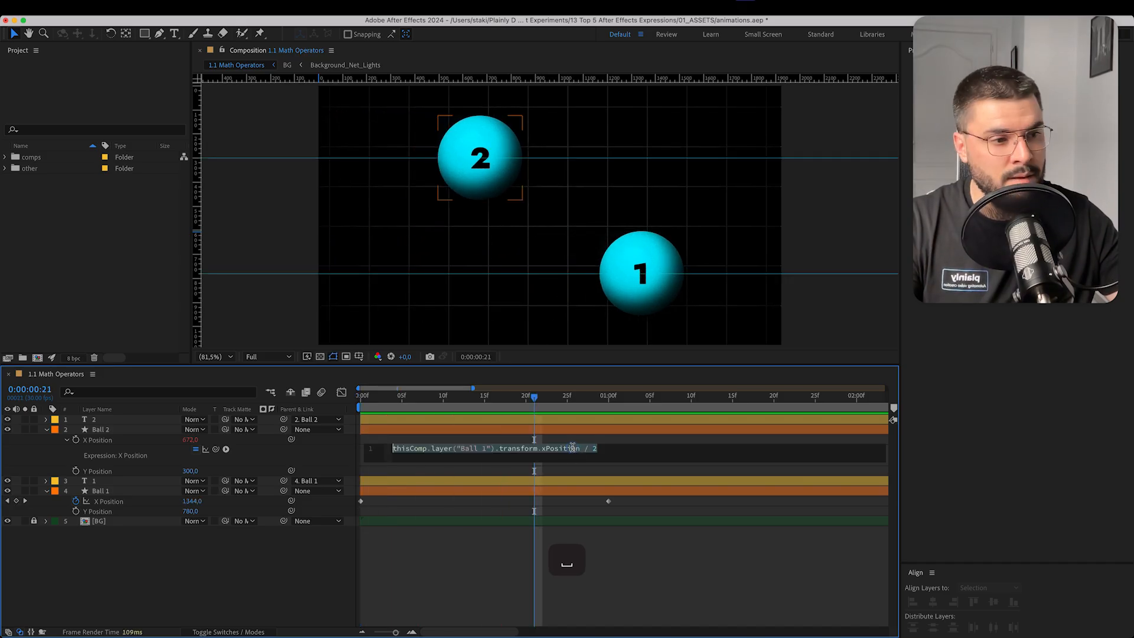
{"action": "type", "text": "+ 2"}
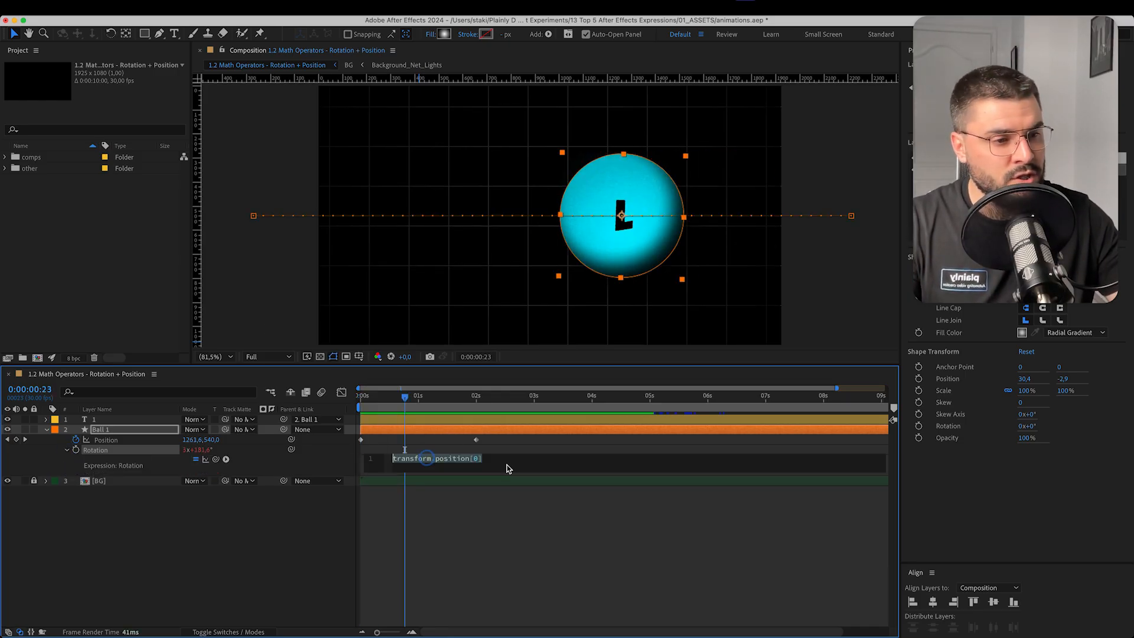
Step: Give Ball 1's Rotation the expression transform.position[0] * 0.25 and preview it
{"action": "type", "text": "* 0.25"}
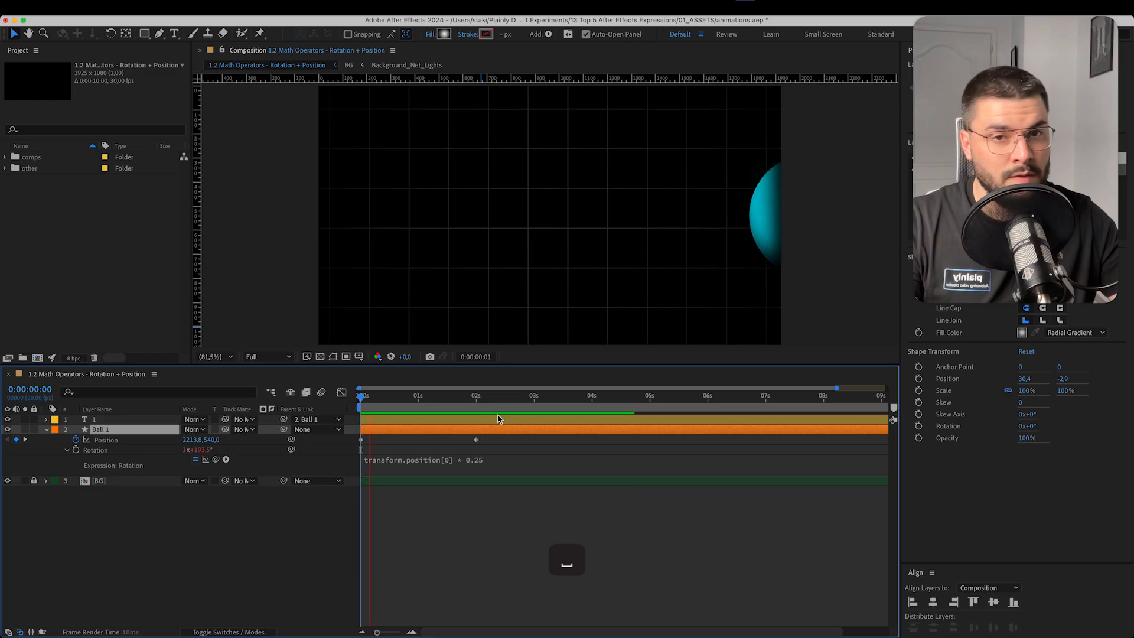
{"action": "left_click", "coordinate": [439, 396]}
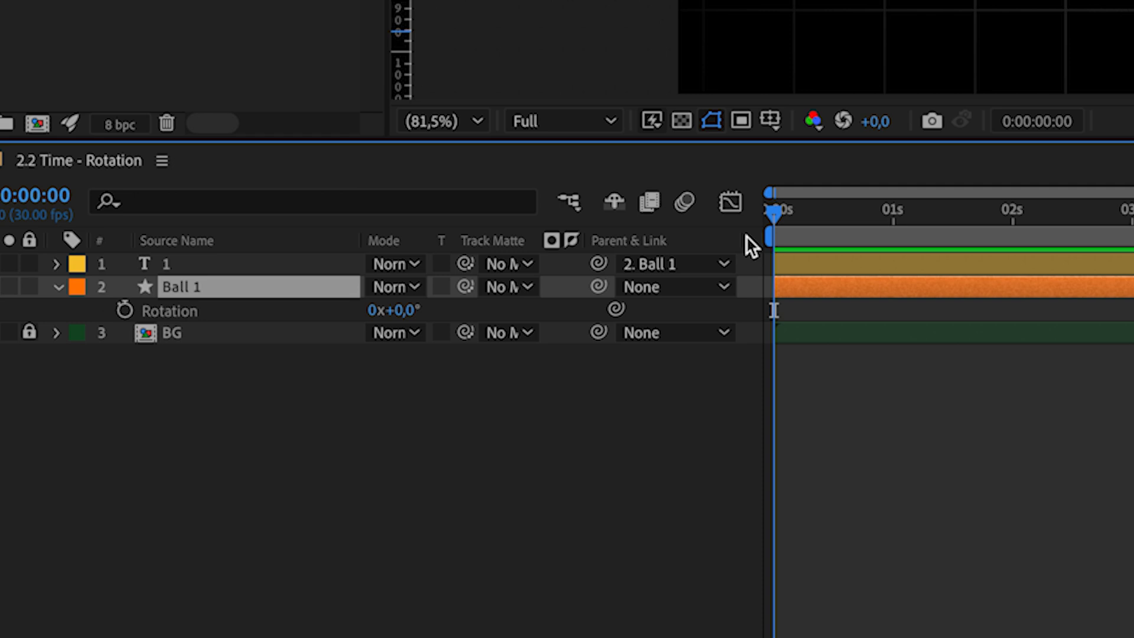
Step: Give Ball 1's Rotation the expression time*30, then bring up the Roughen comp
{"action": "left_click", "coordinate": [126, 310]}
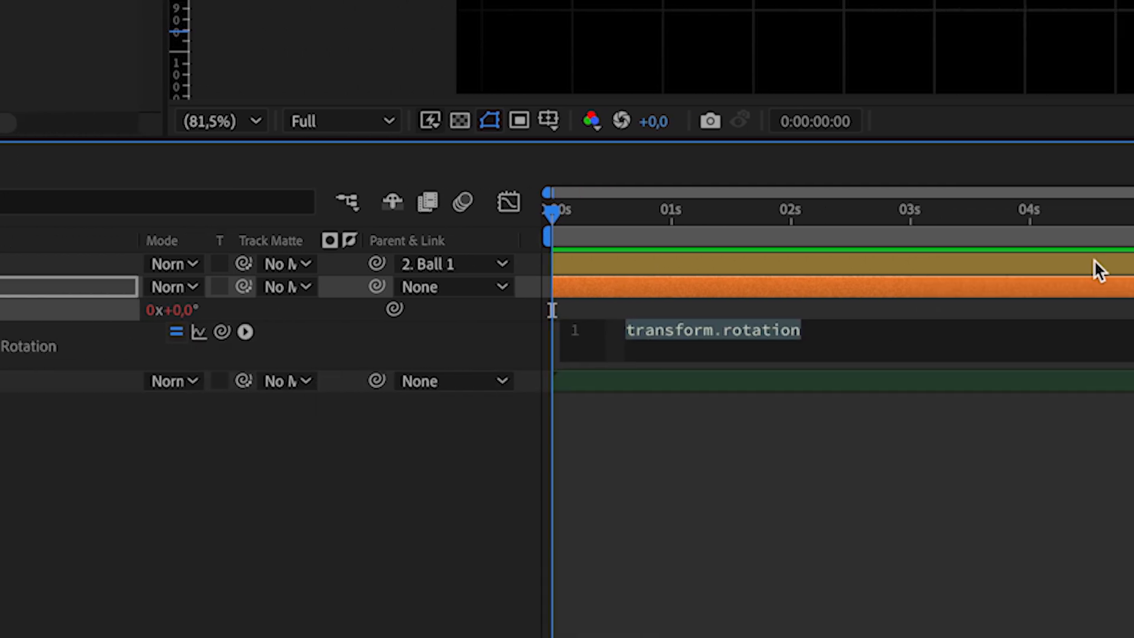
{"action": "type", "text": "time*30"}
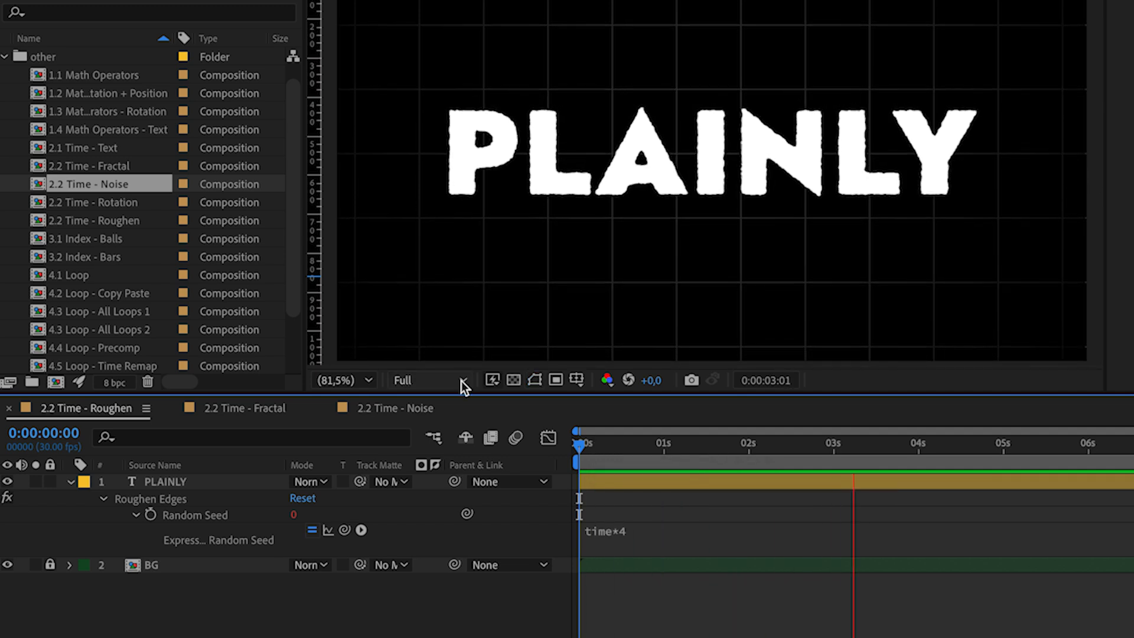
{"action": "left_click", "coordinate": [386, 408]}
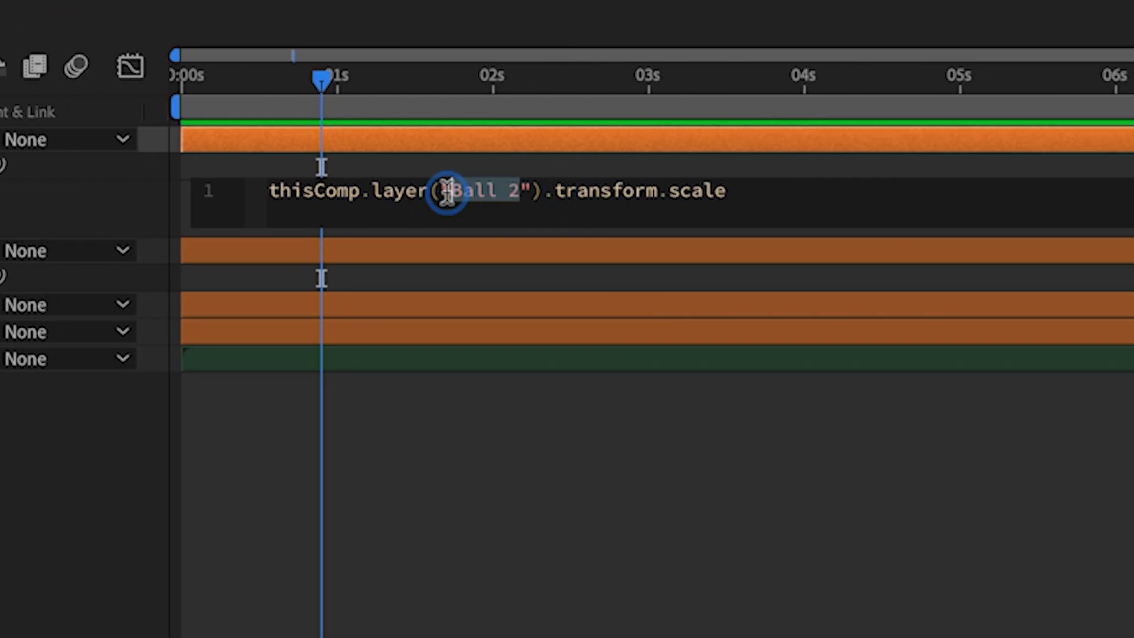
Step: Swap the layer name for index+1 and make Line 2's rotation the next layer's plus 30
{"action": "type", "text": "index+1"}
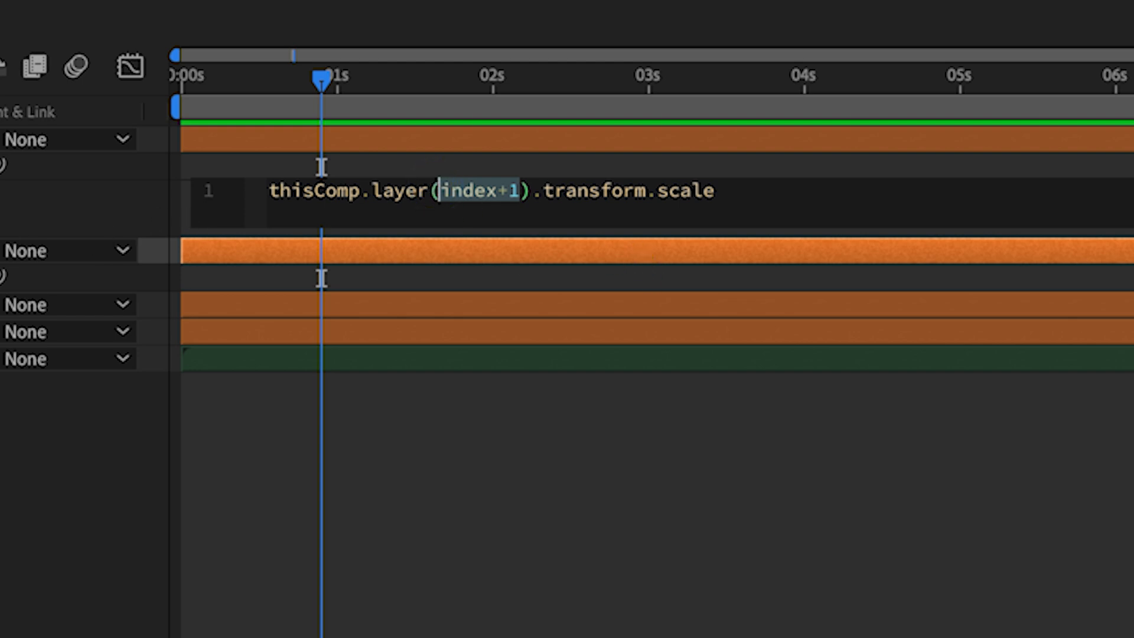
{"action": "double_click", "coordinate": [261, 250]}
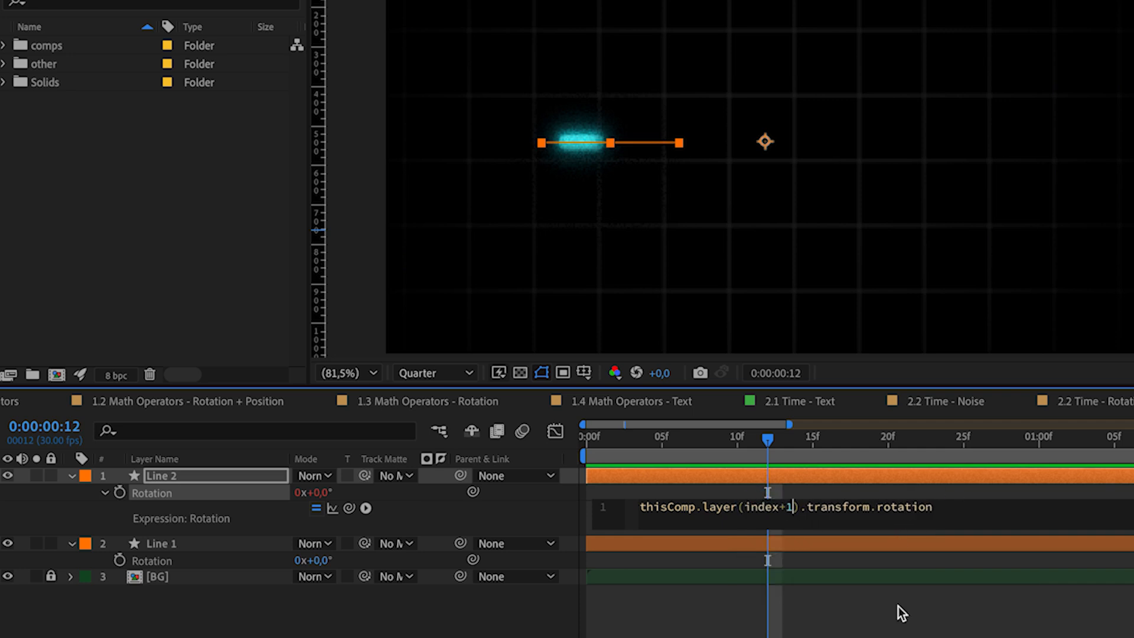
{"action": "type", "text": "+ 3"}
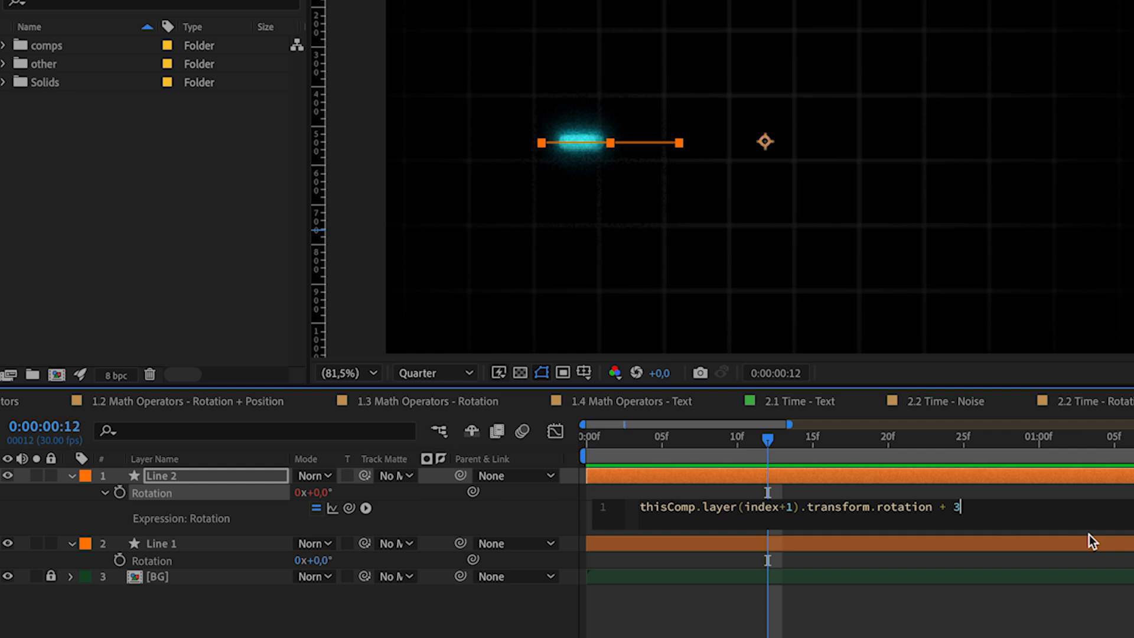
{"action": "type", "text": "0"}
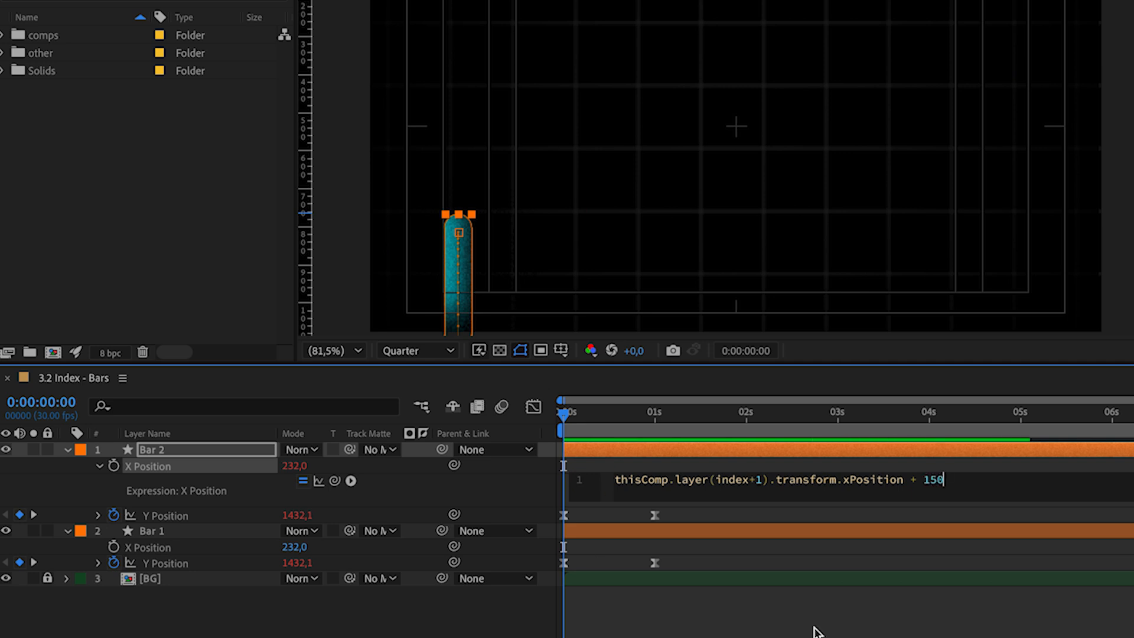
Step: Apply the xPosition + 150 expression and sequence the bar layers with a 20-frame overlap
{"action": "key", "text": "enter"}
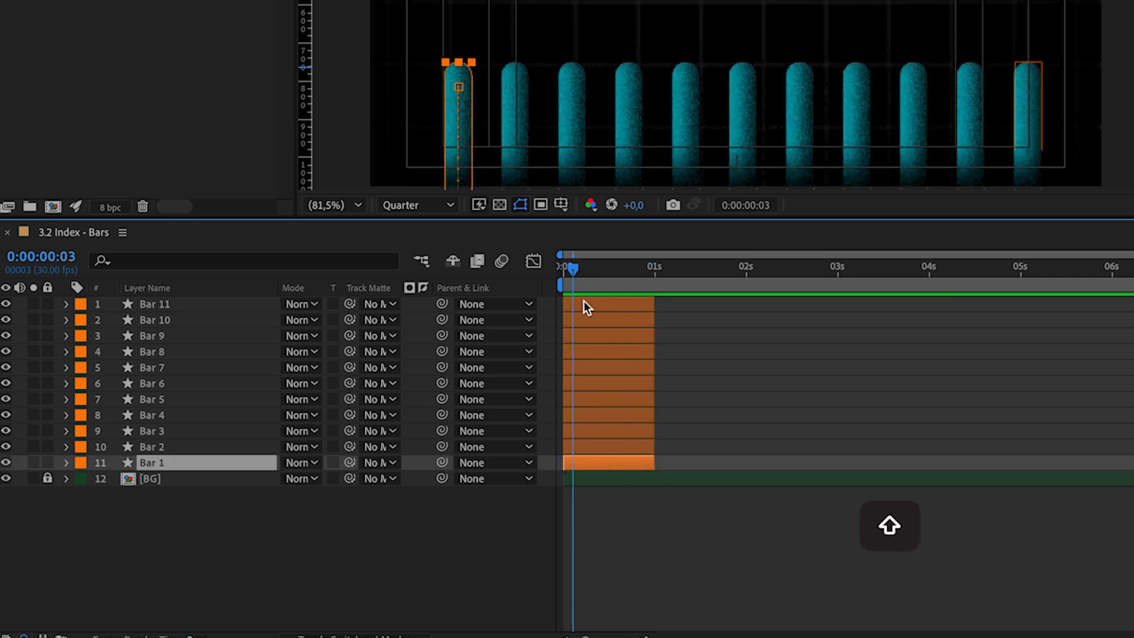
{"action": "right_click", "coordinate": [608, 376]}
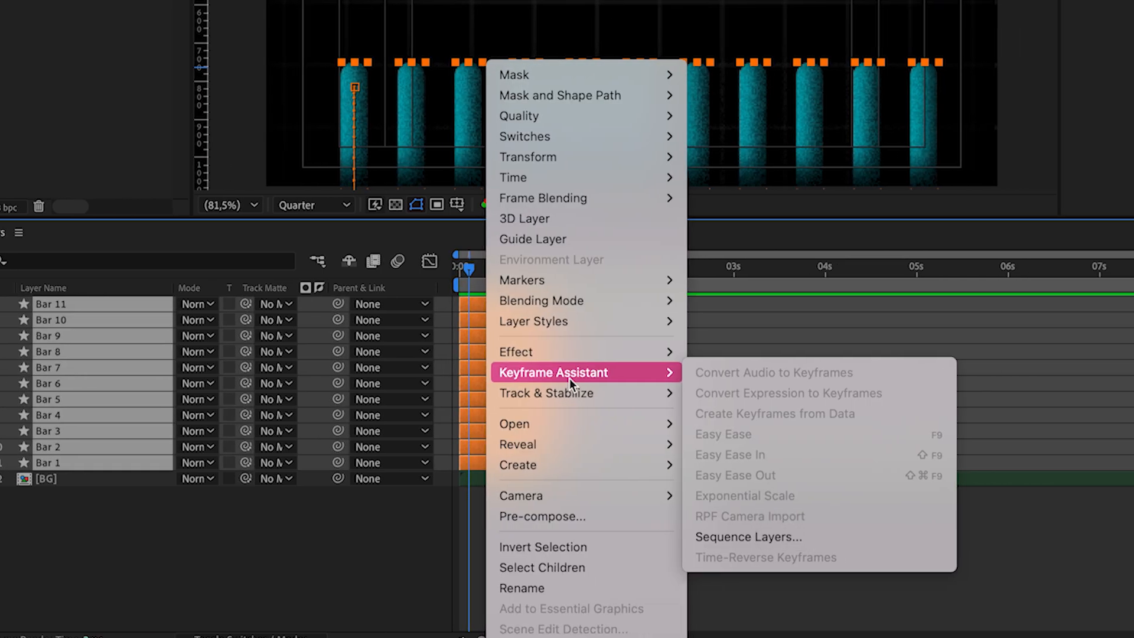
{"action": "left_click", "coordinate": [749, 537]}
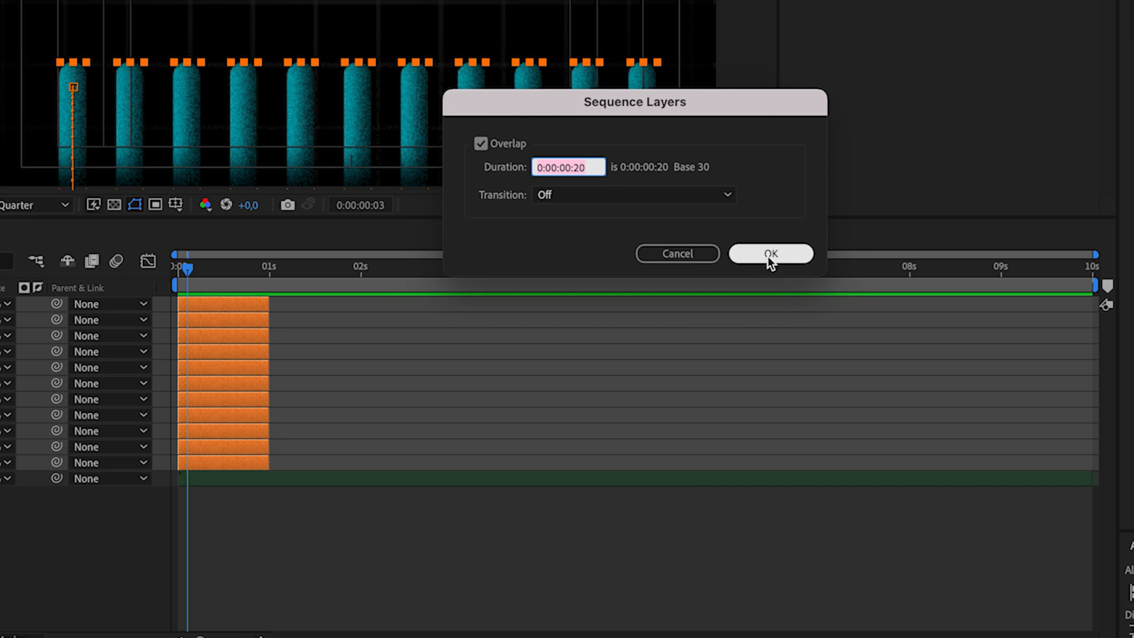
{"action": "left_click", "coordinate": [771, 253]}
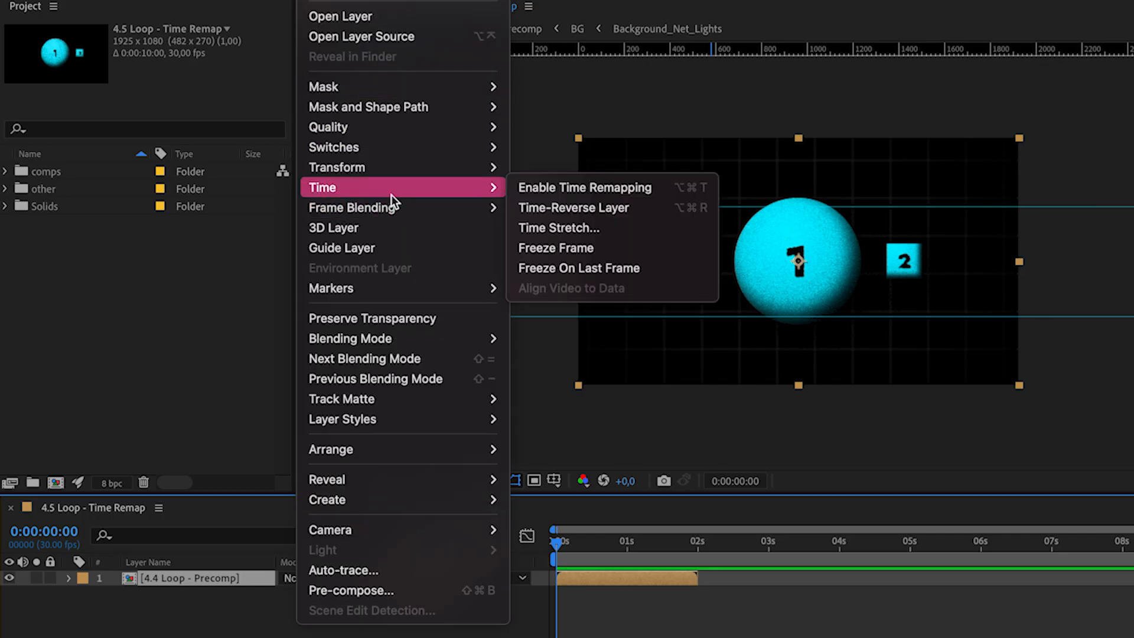
Step: Enable time remapping on the 4.4 Loop - Precomp layer and add a loopOut() expression
{"action": "left_click", "coordinate": [583, 186]}
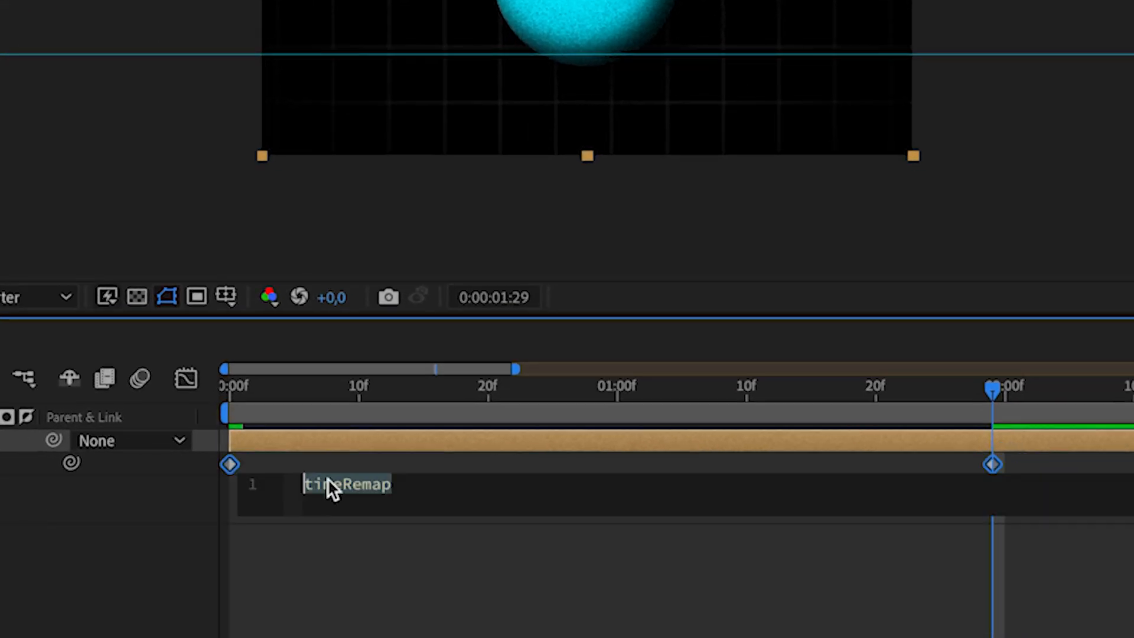
{"action": "type", "text": "loopOut()"}
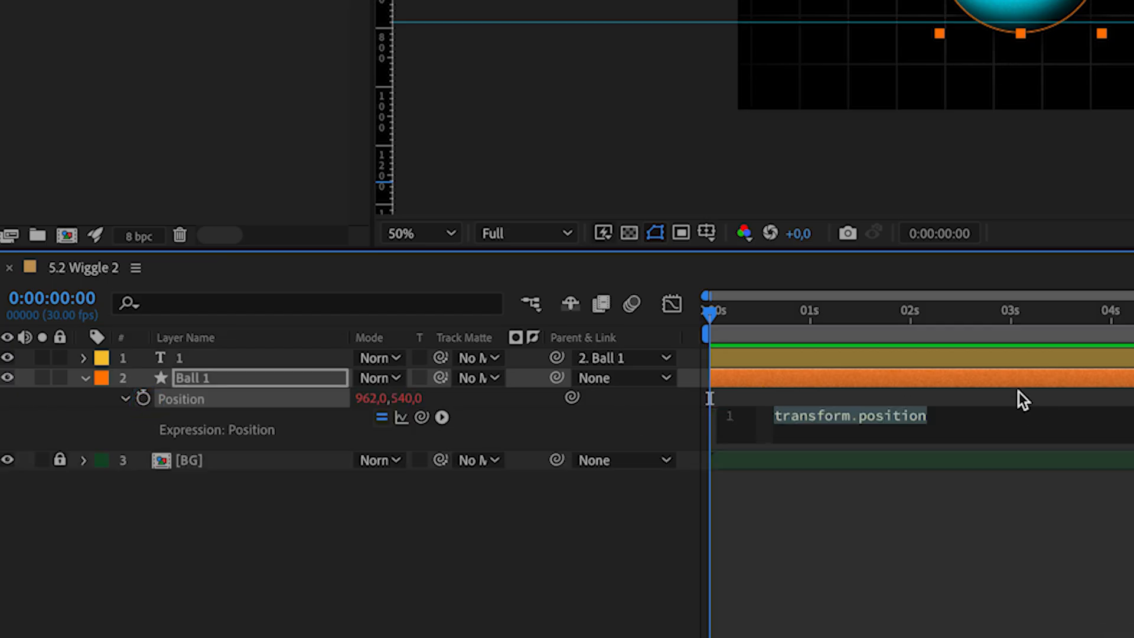
Step: Add wiggle(2,15) to Ball 1's Position, then adjust the looping wiggle's amplitude
{"action": "type", "text": "wiggle()"}
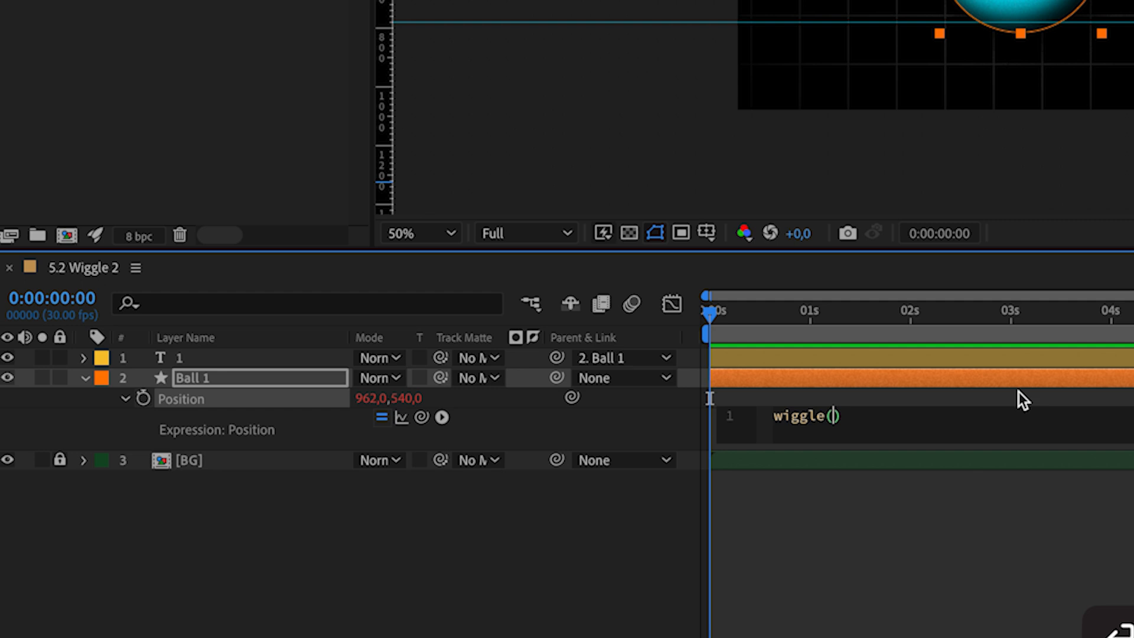
{"action": "type", "text": "2,15"}
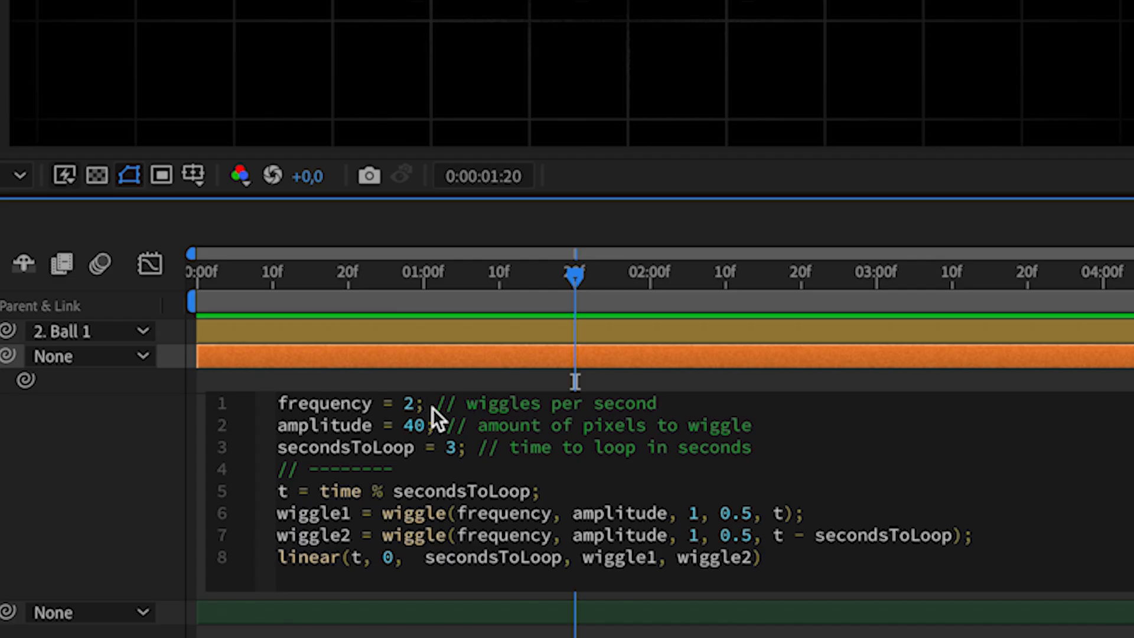
{"action": "left_click", "coordinate": [412, 425]}
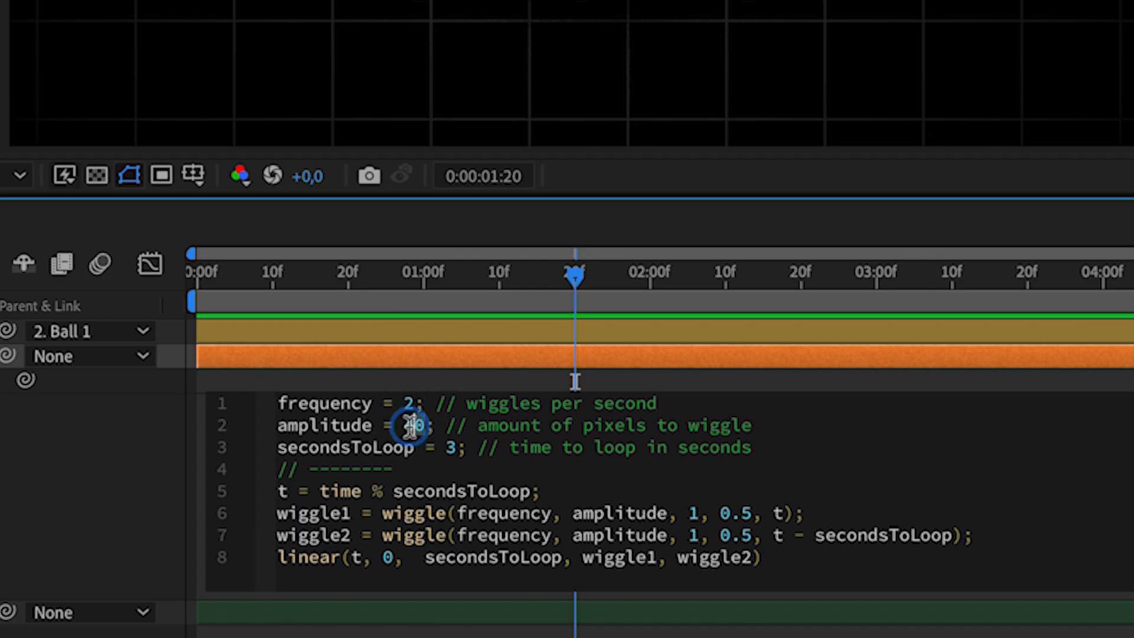